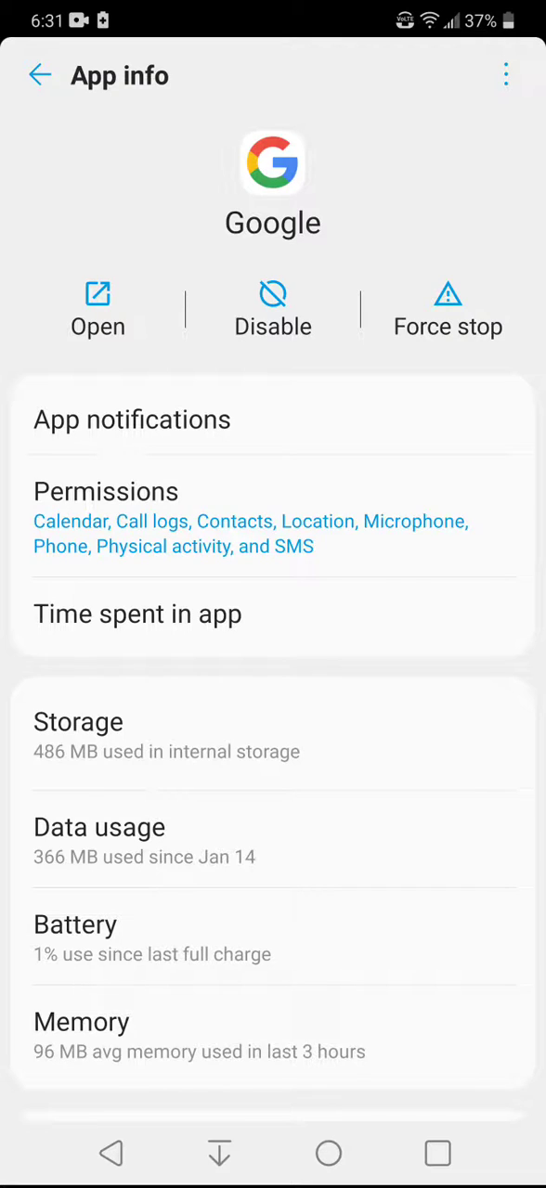
Return to the installed apps list, view the Assistant app's details, then back out to Battery saver.
scroll("down", 3)
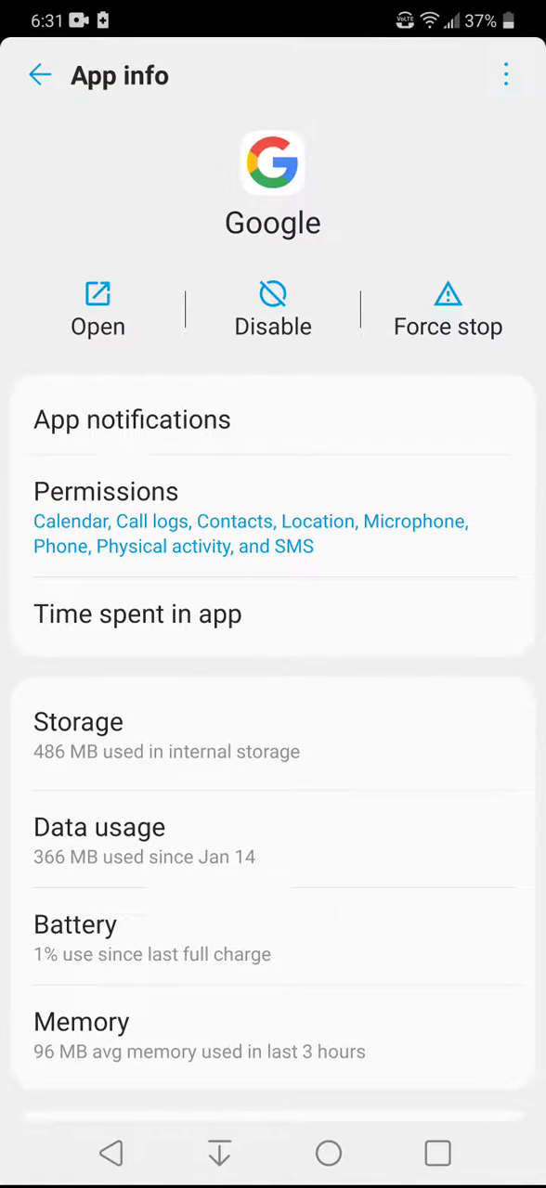
scroll("down", 3)
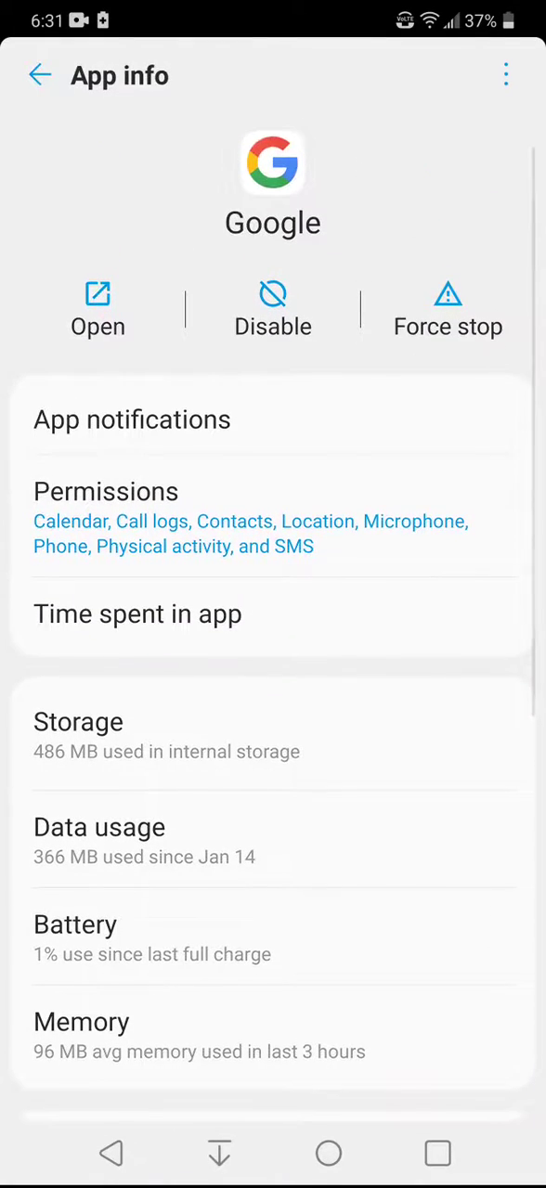
left_click(40, 75)
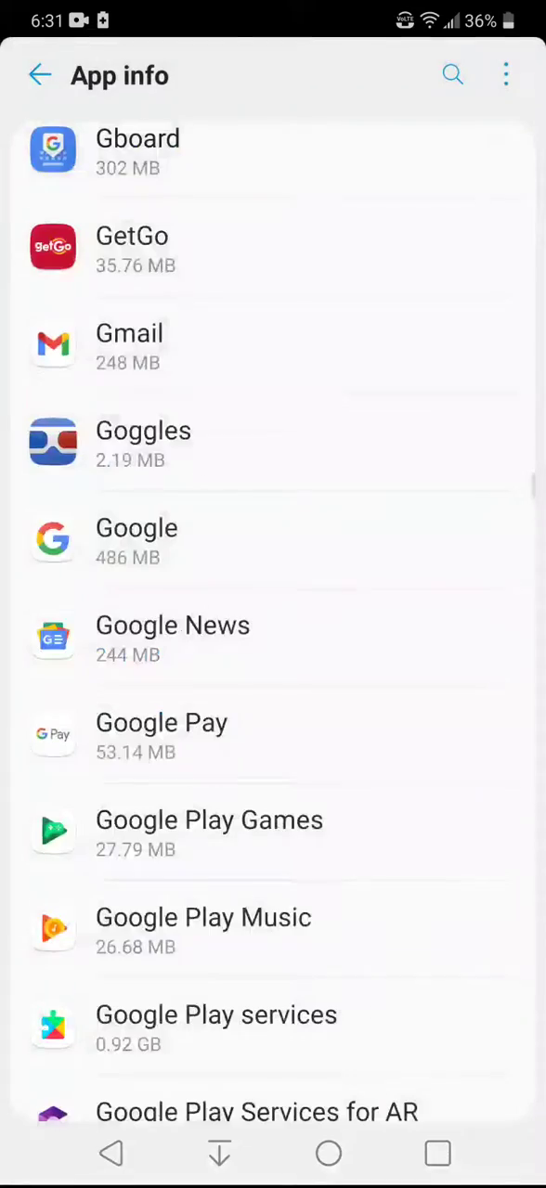
scroll("up", 3)
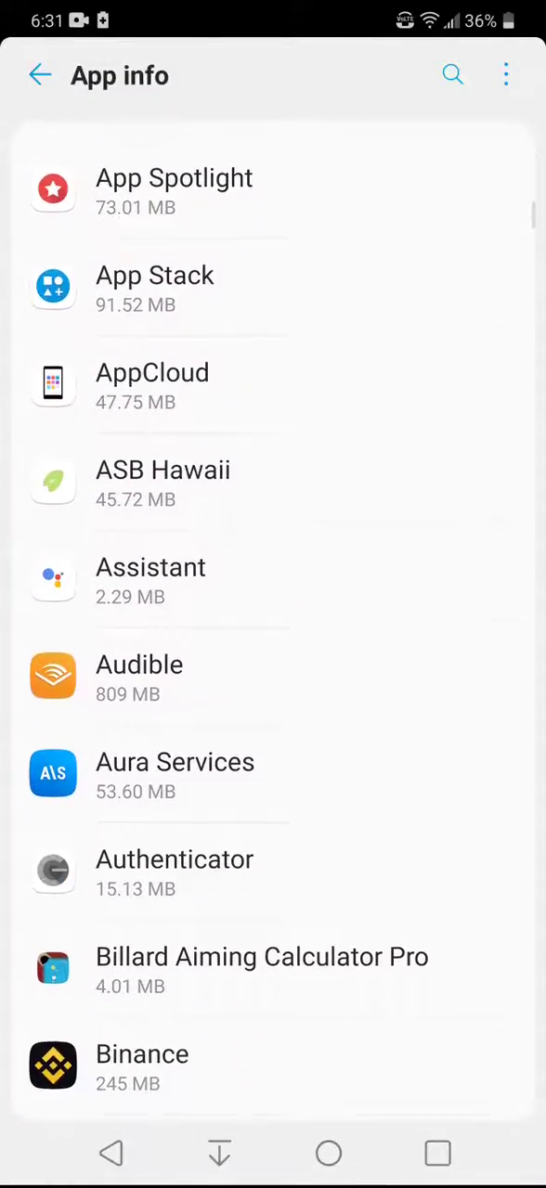
left_click(150, 567)
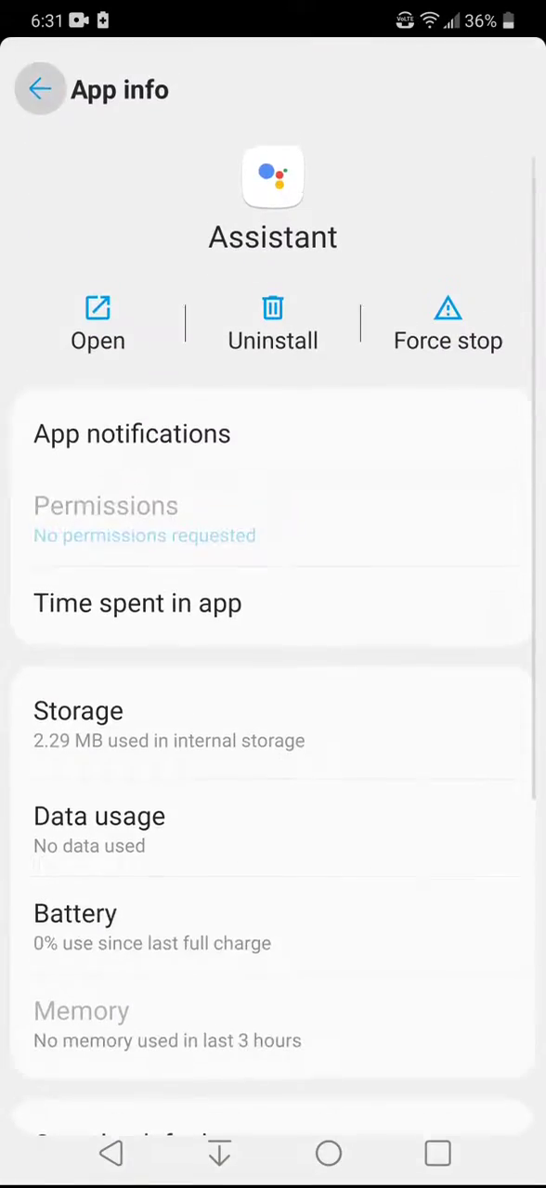
left_click(40, 89)
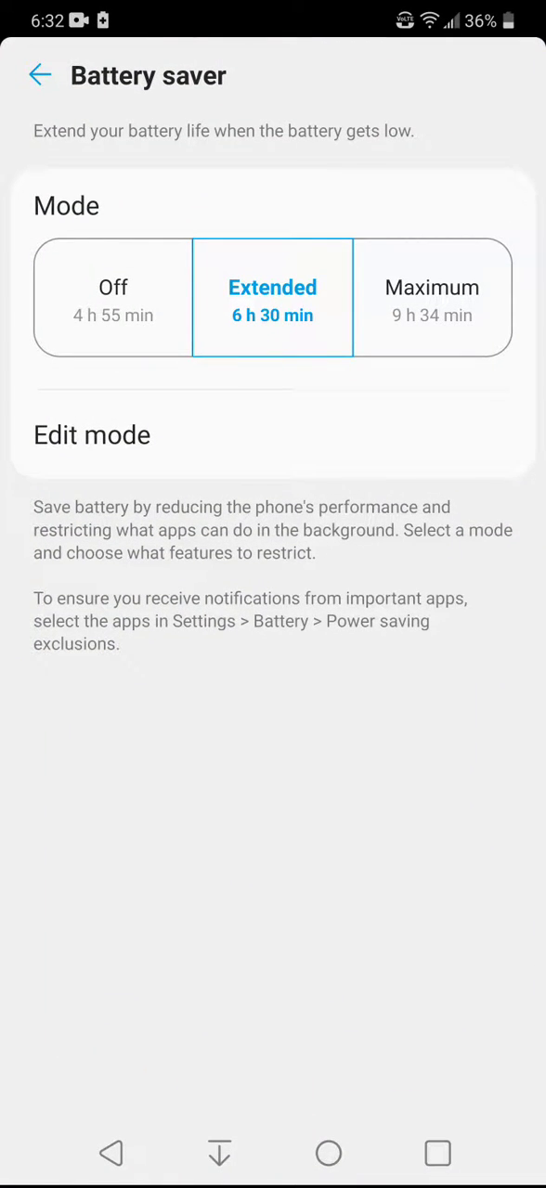
Select Off under Battery saver Mode, replacing Extended.
left_click(113, 297)
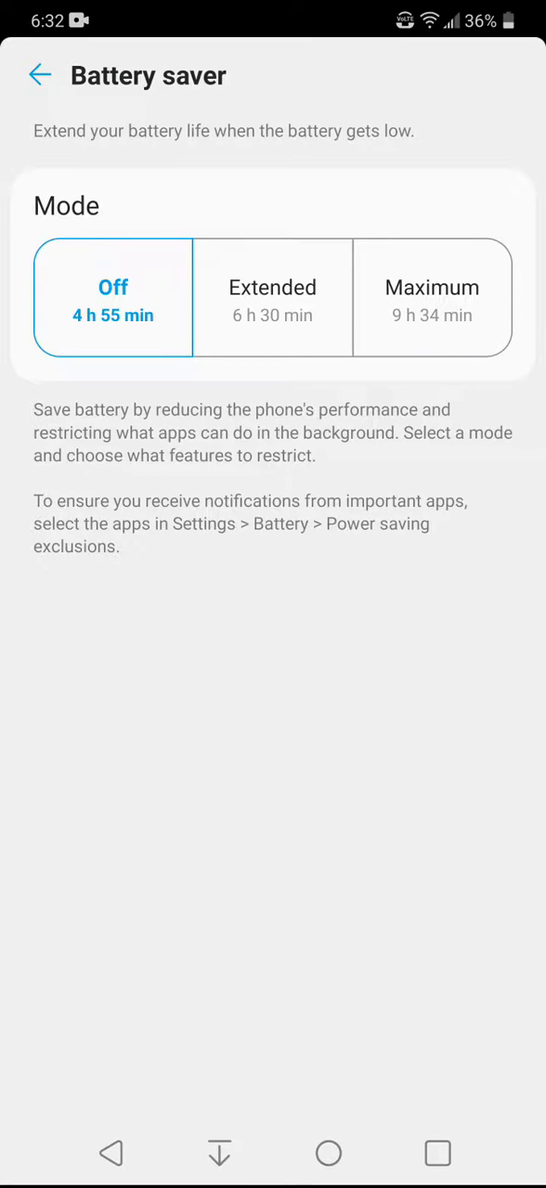